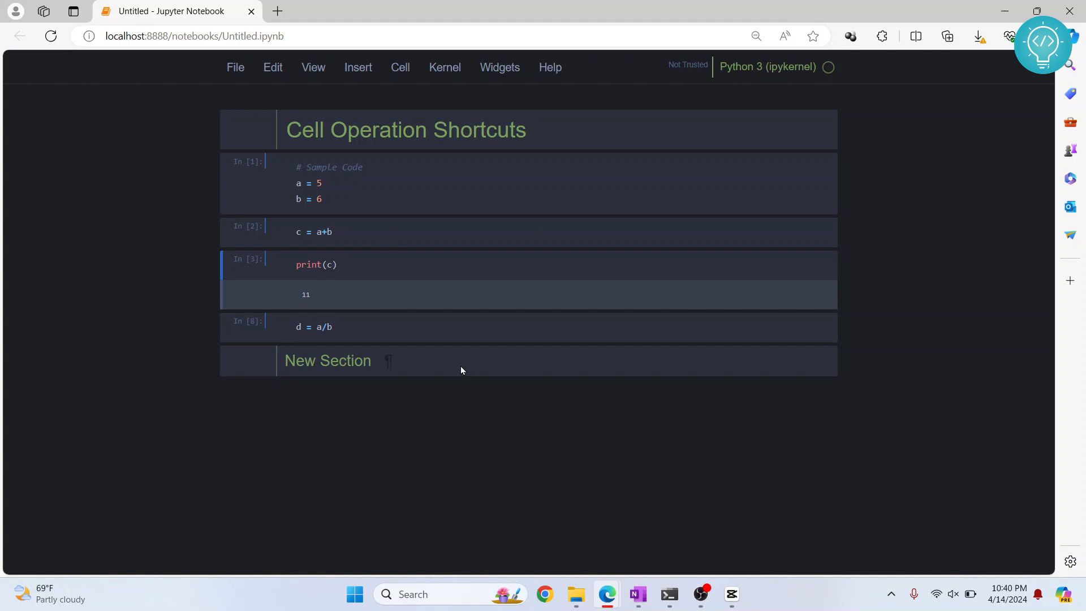
Download the cell shortcuts notebook as a Python (.py) script from the File menu.
{"action": "left_click", "coordinate": [235, 68]}
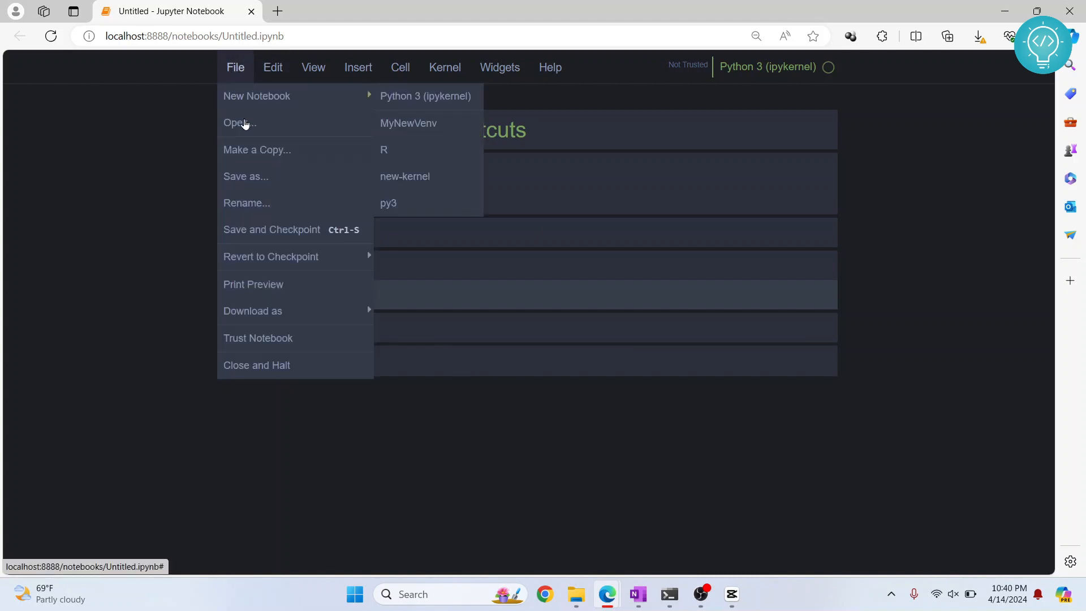
{"action": "mouse_move", "coordinate": [253, 310]}
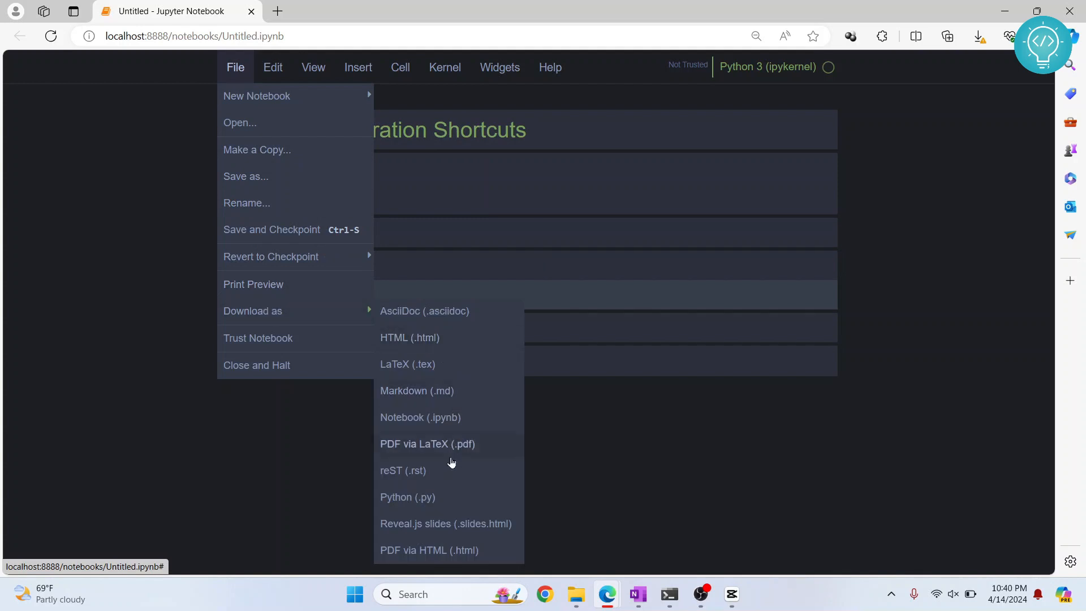
{"action": "left_click", "coordinate": [407, 497]}
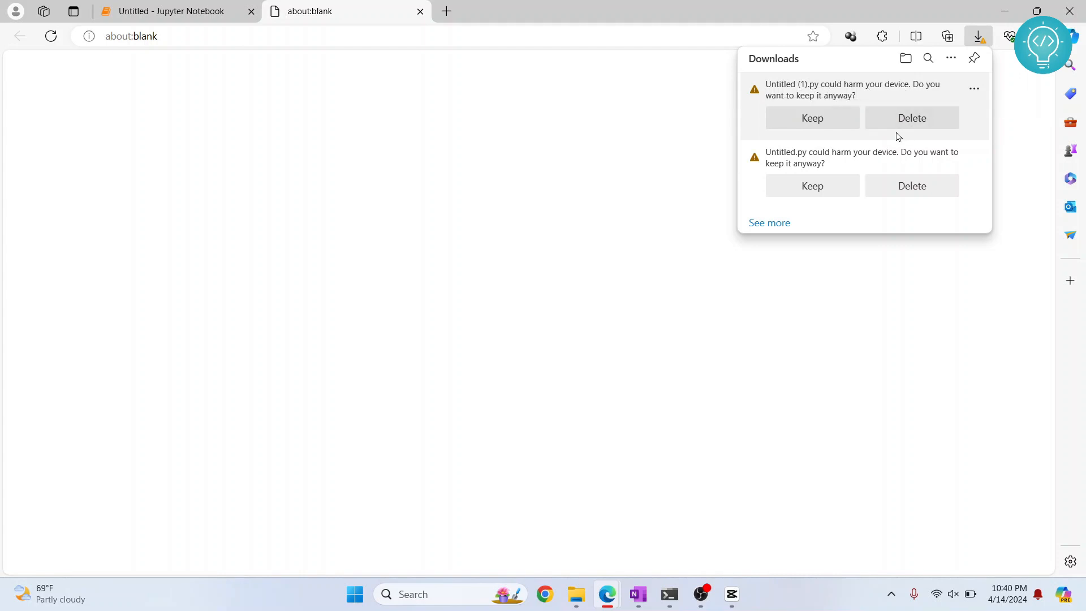
Keep Untitled (1).py despite Edge's warning and show it in its Downloads folder.
{"action": "left_click", "coordinate": [812, 118]}
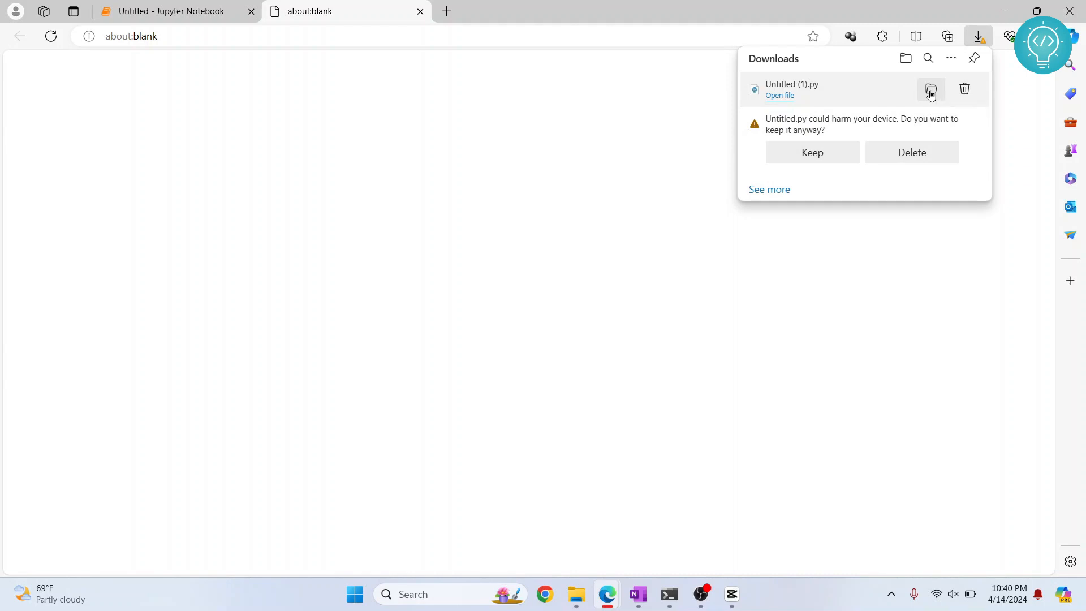
{"action": "left_click", "coordinate": [930, 90]}
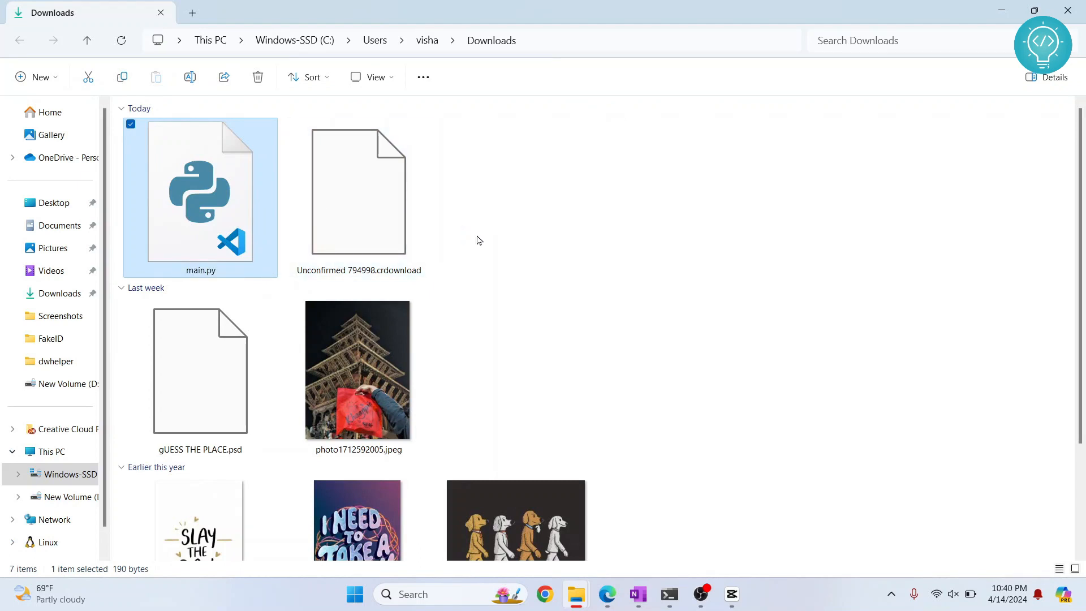
{"action": "mouse_move", "coordinate": [319, 226]}
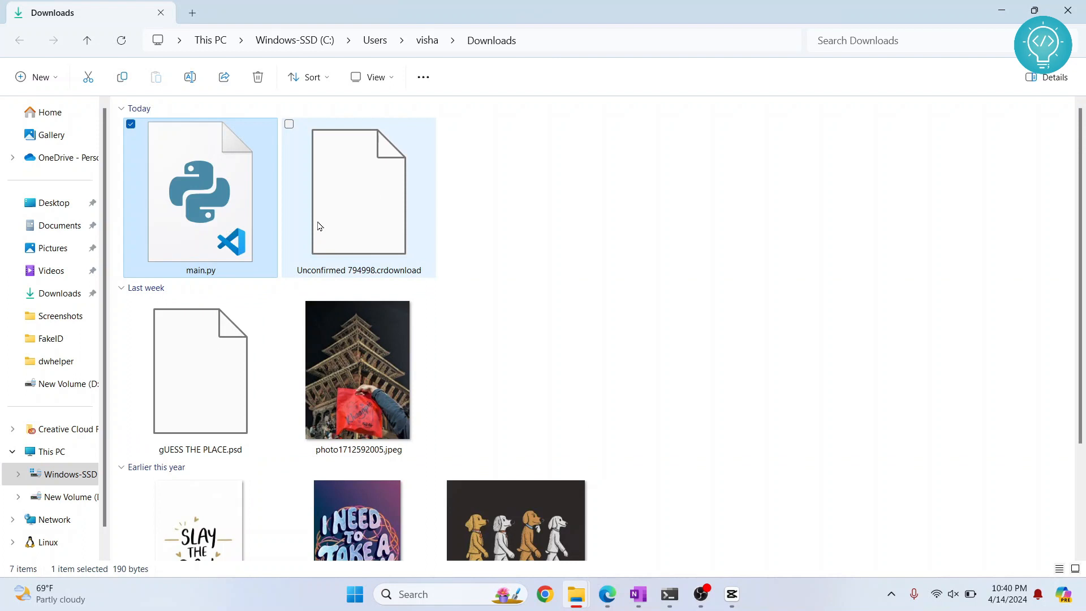
Launch Command Prompt in the Downloads folder by entering cmd in the address bar.
{"action": "left_click", "coordinate": [485, 41]}
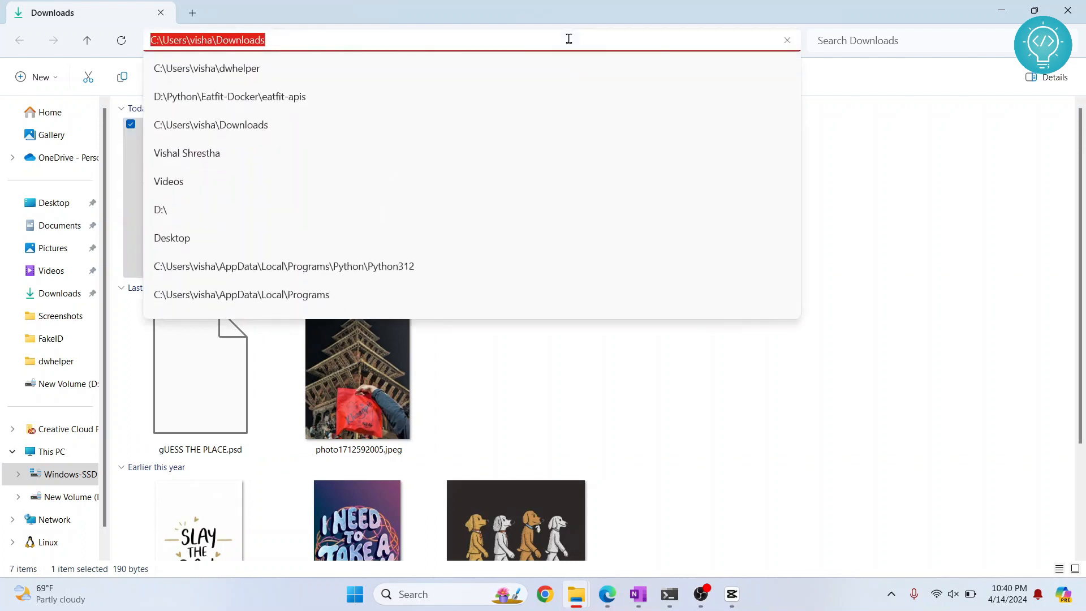
{"action": "type", "text": "cmd"}
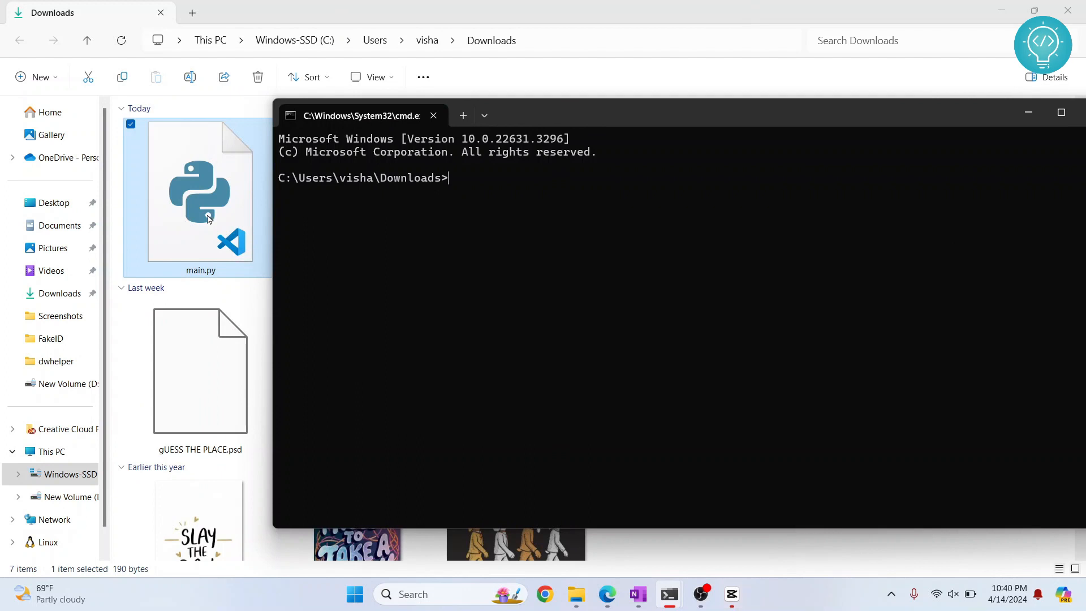
Run python main.py so it prints 11.
{"action": "type", "text": "python"}
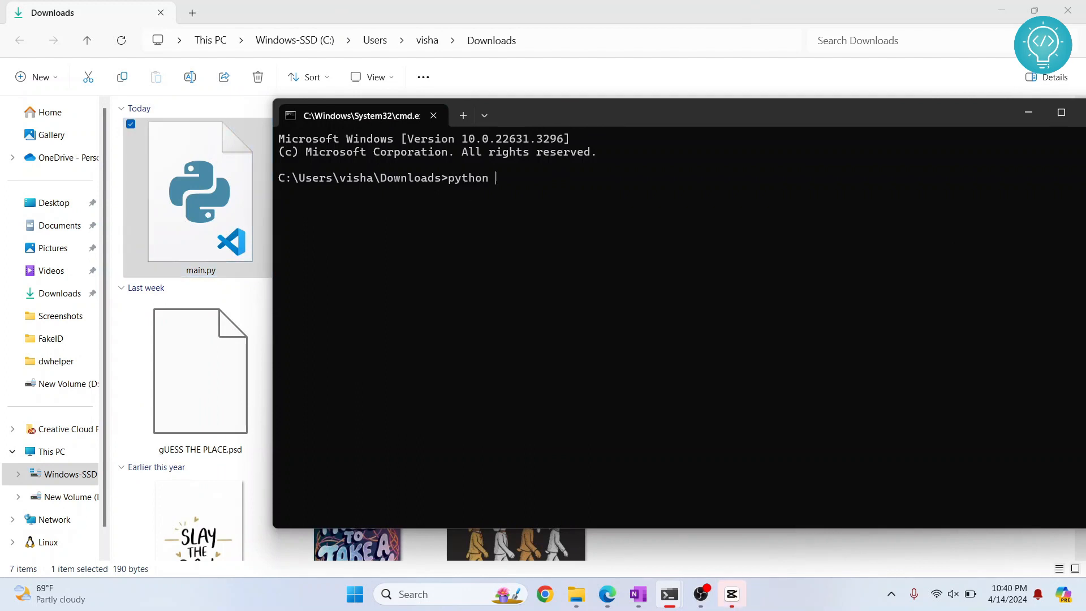
{"action": "type", "text": "main.py"}
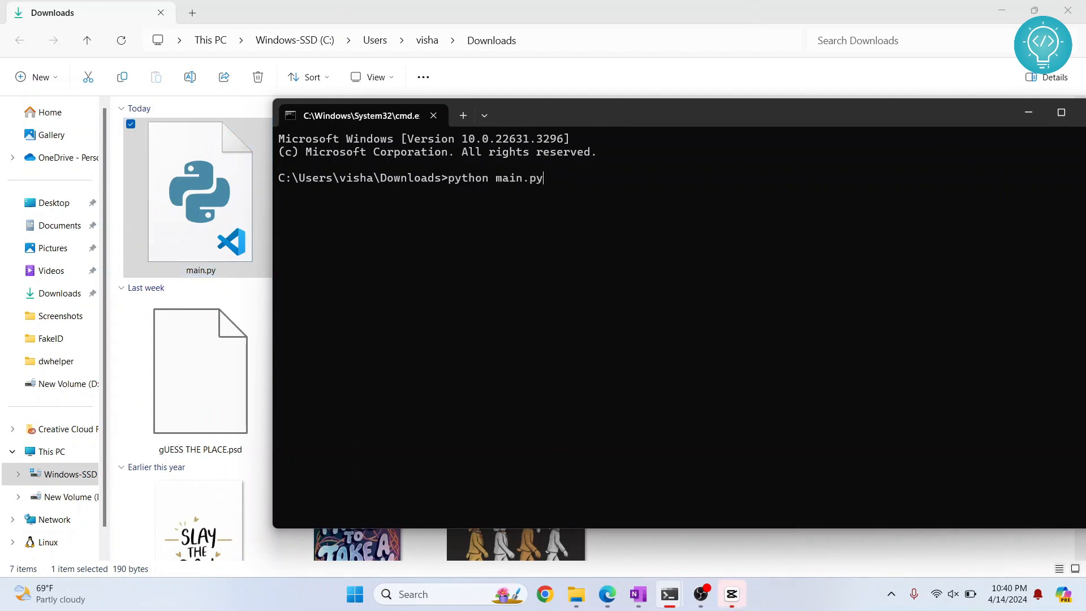
{"action": "key", "text": "enter"}
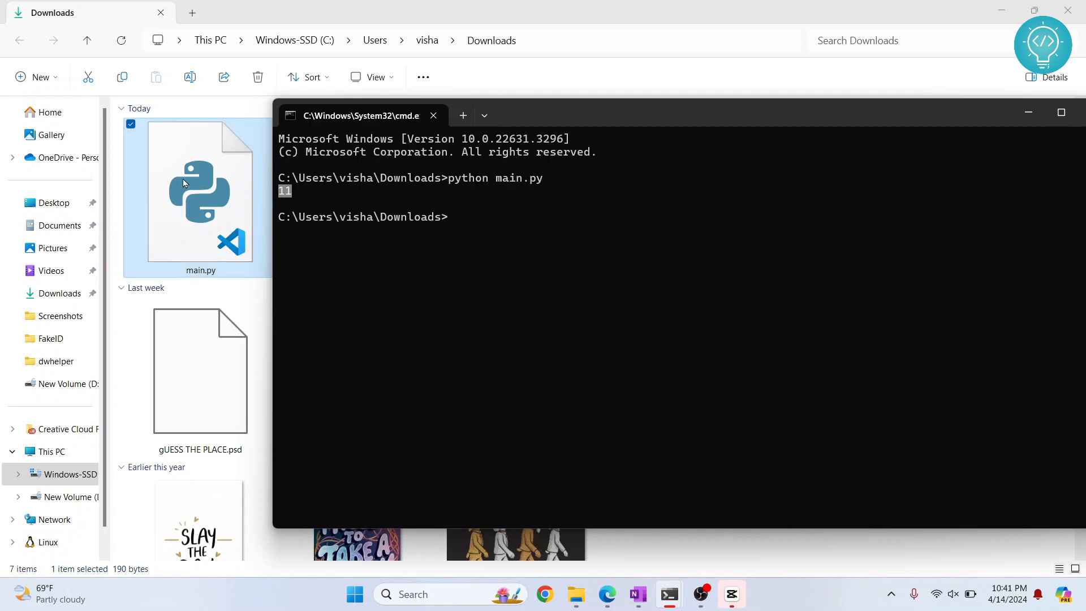
Open main.py in Notepad and maximize the window to view its commented cells.
{"action": "right_click", "coordinate": [199, 188]}
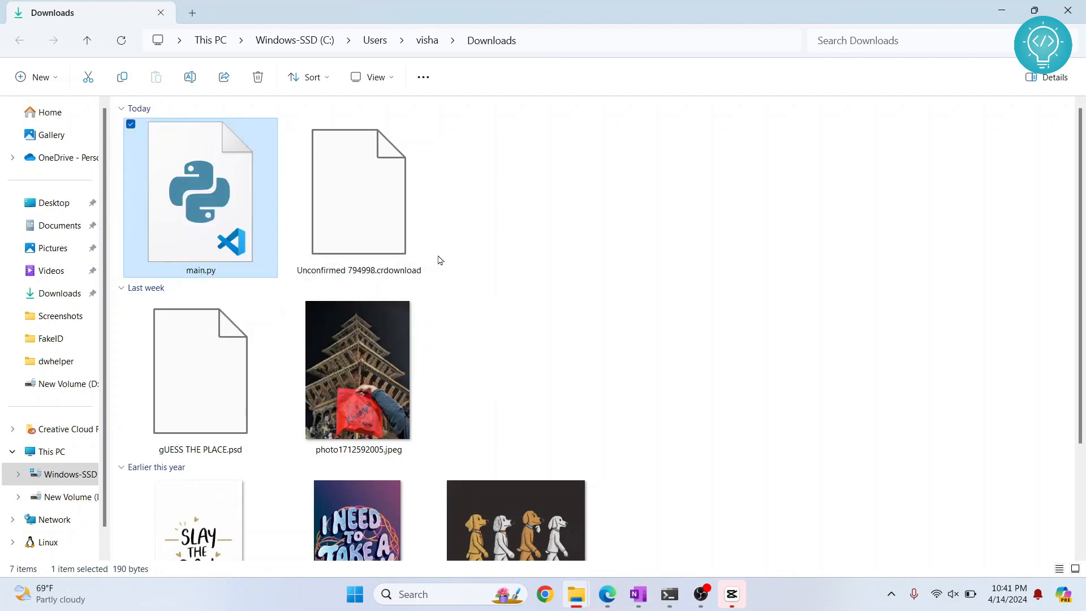
{"action": "double_click", "coordinate": [200, 197]}
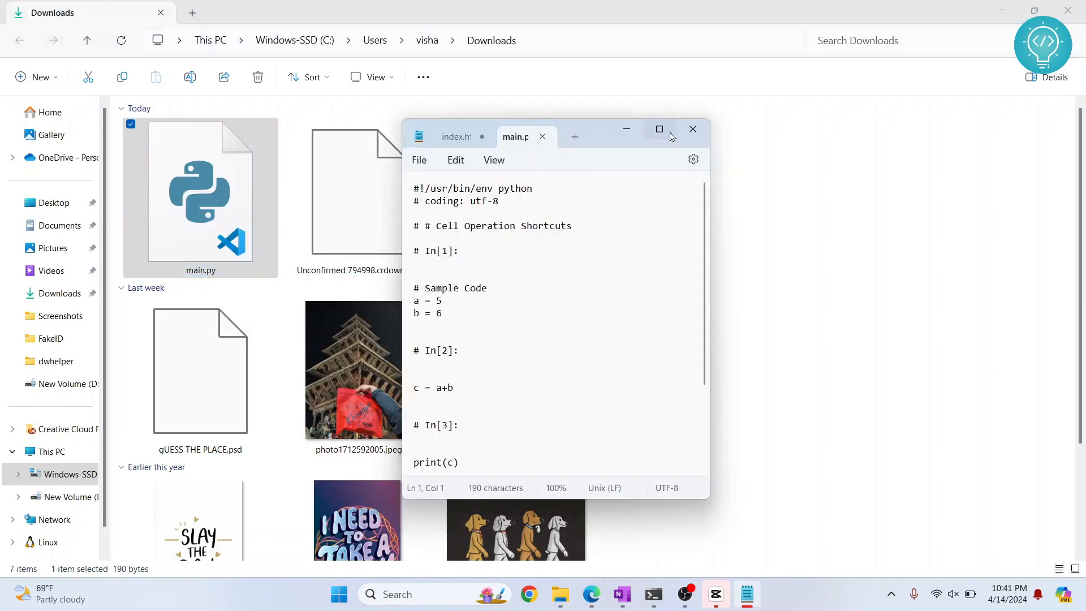
{"action": "left_click", "coordinate": [659, 129]}
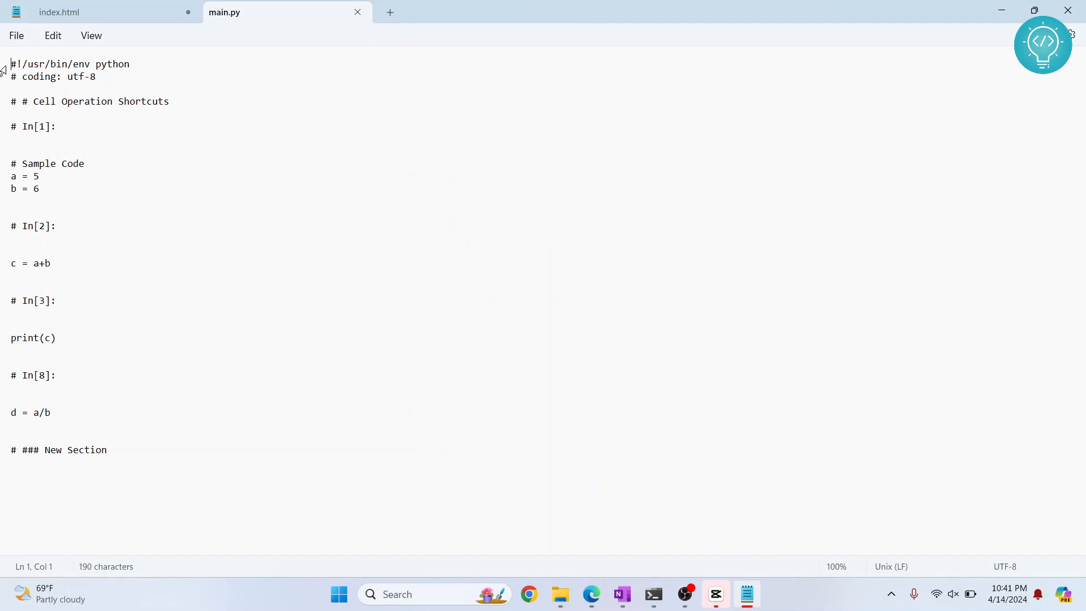